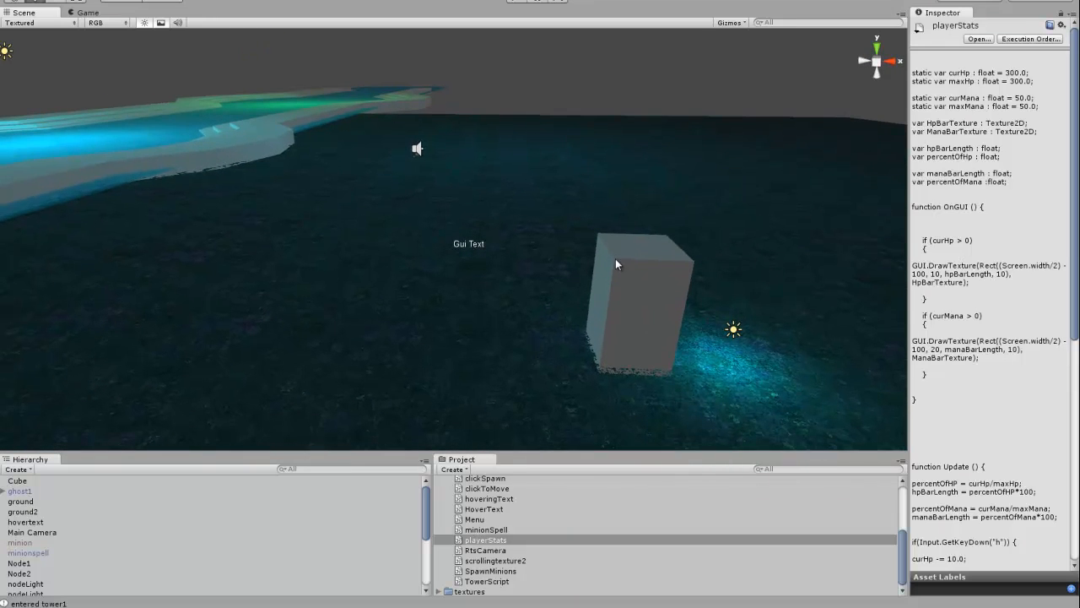
pyautogui.moveTo(530, 193)
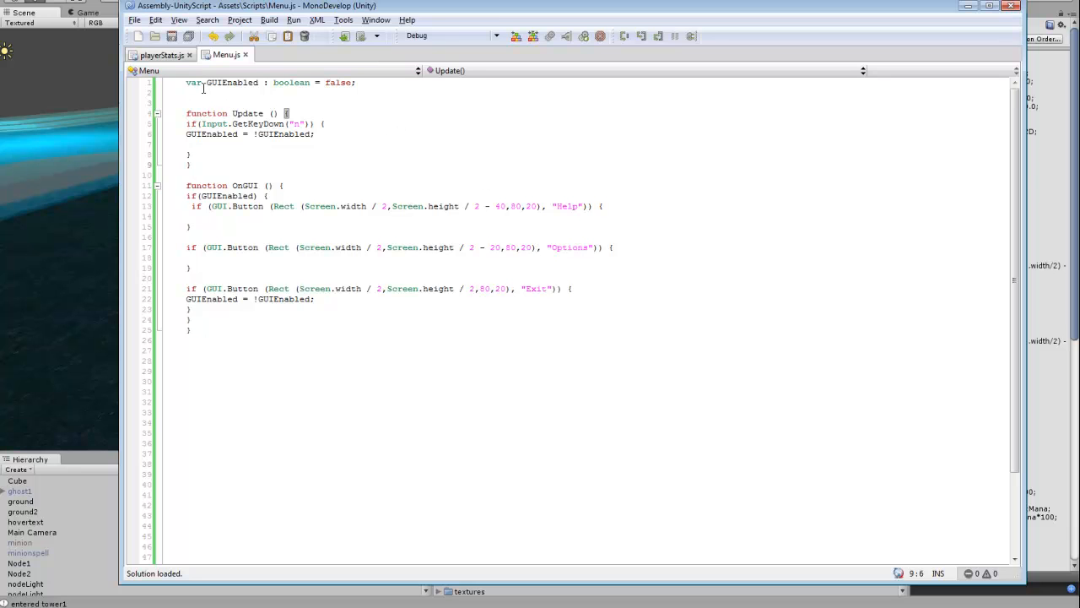
pyautogui.doubleClick(232, 82)
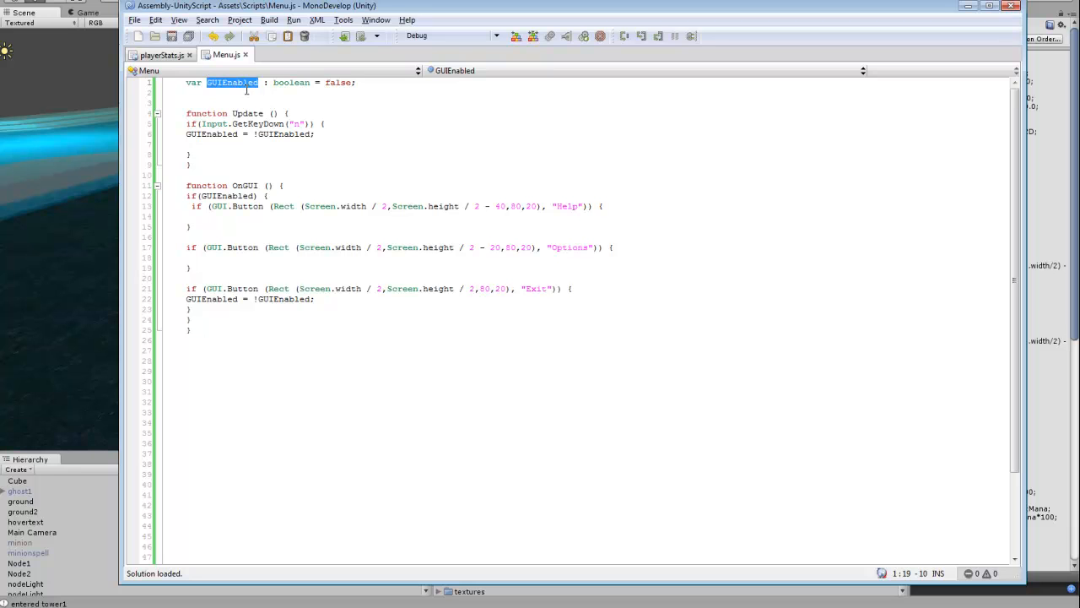
pyautogui.moveTo(328, 106)
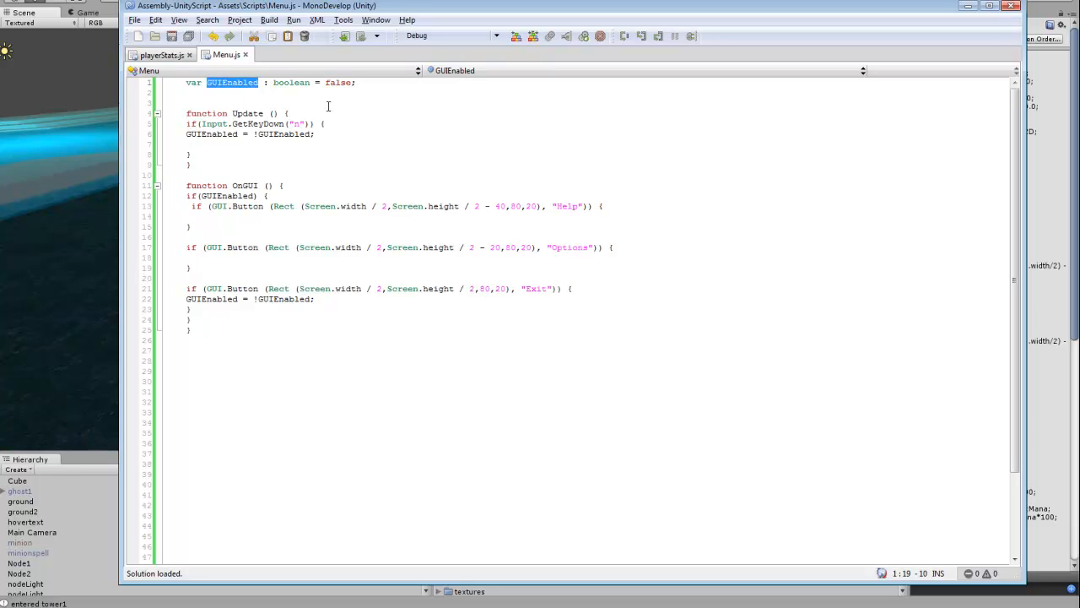
pyautogui.moveTo(317, 82)
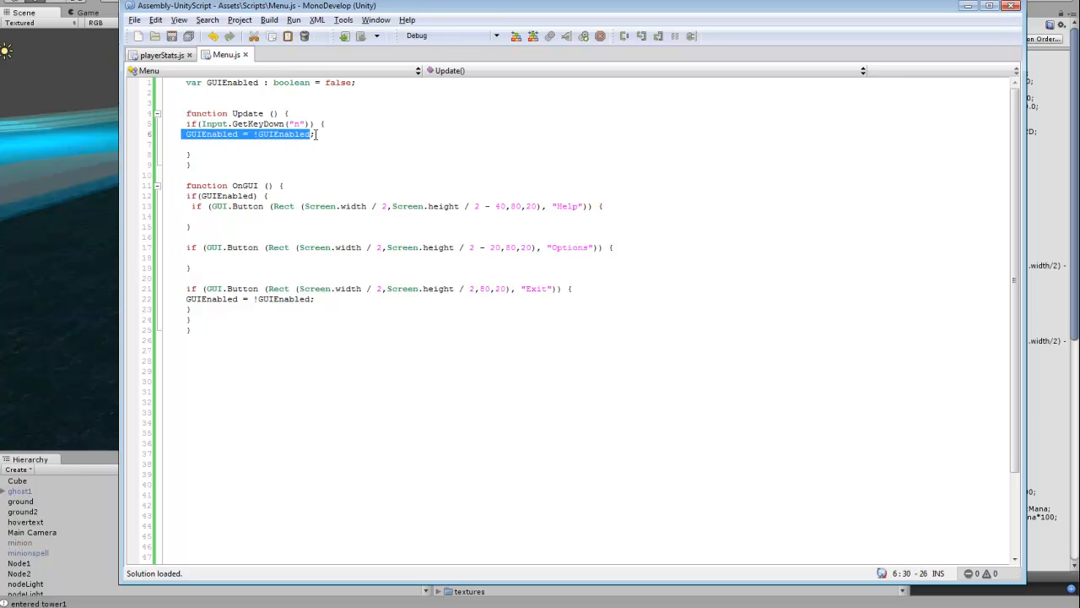
pyautogui.click(374, 152)
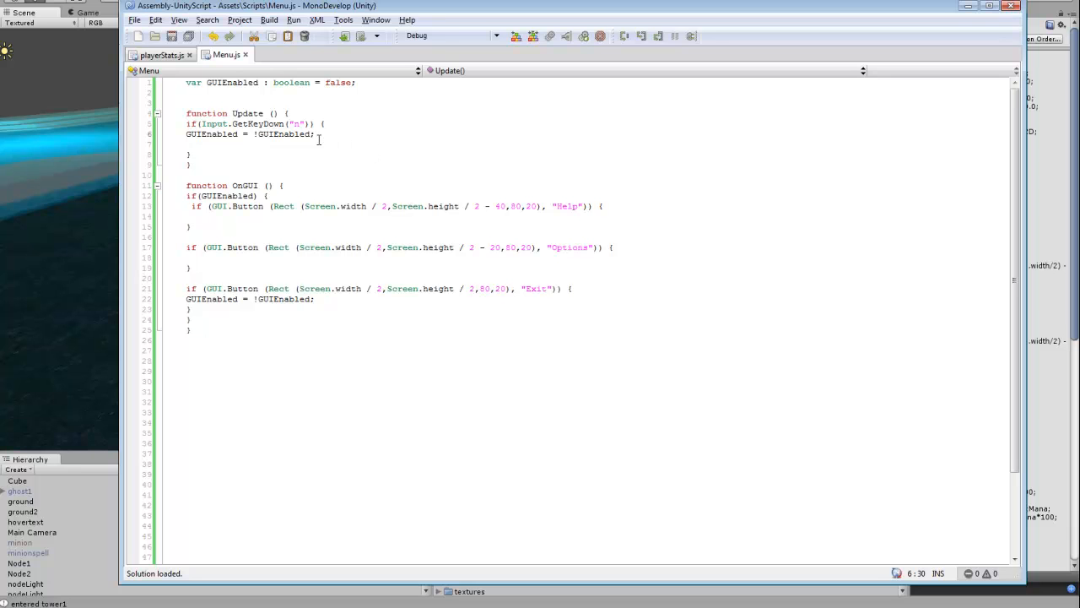
pyautogui.tripleClick(249, 134)
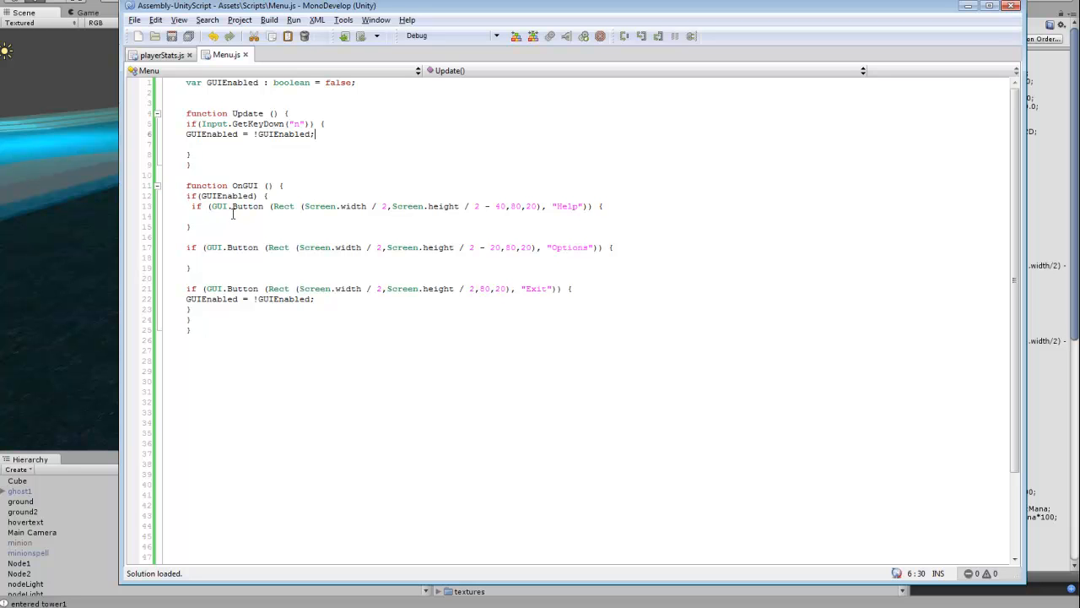
pyautogui.moveTo(341, 268)
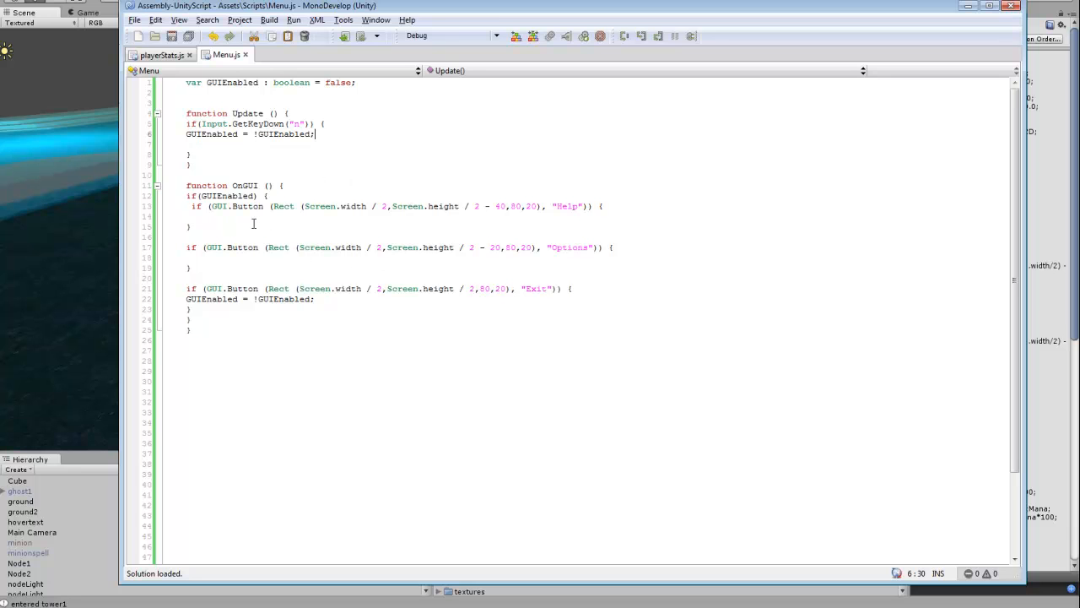
pyautogui.doubleClick(227, 195)
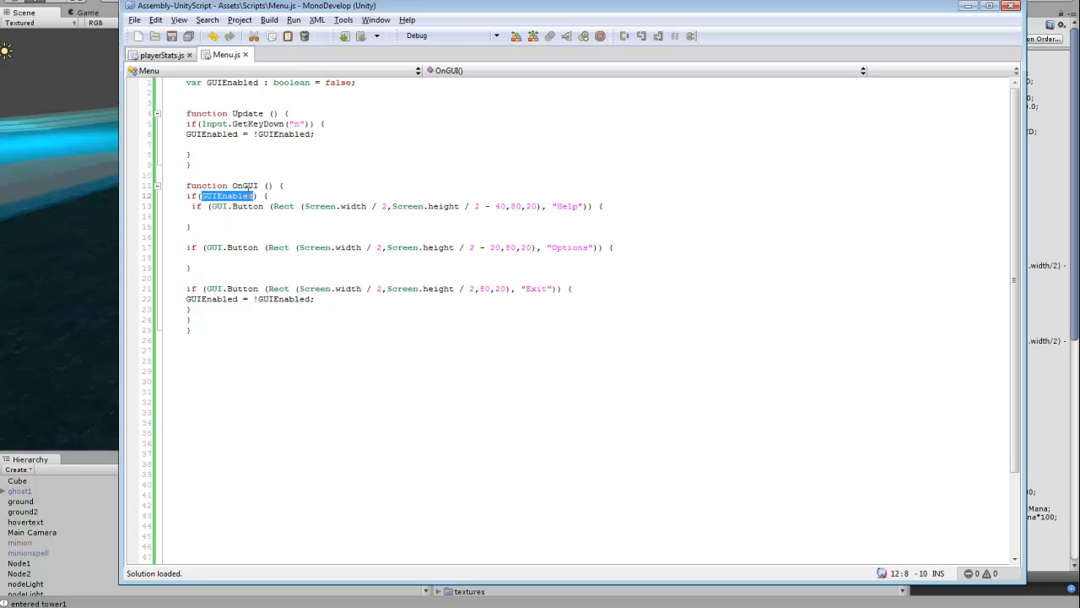
pyautogui.click(458, 205)
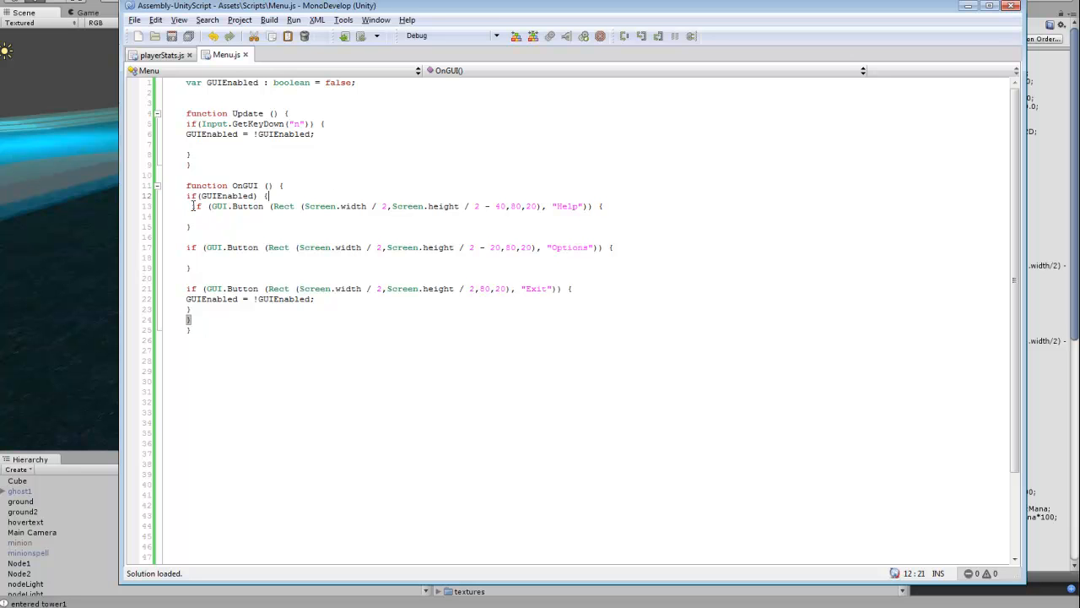
pyautogui.moveTo(192, 206); pyautogui.dragTo(569, 206)
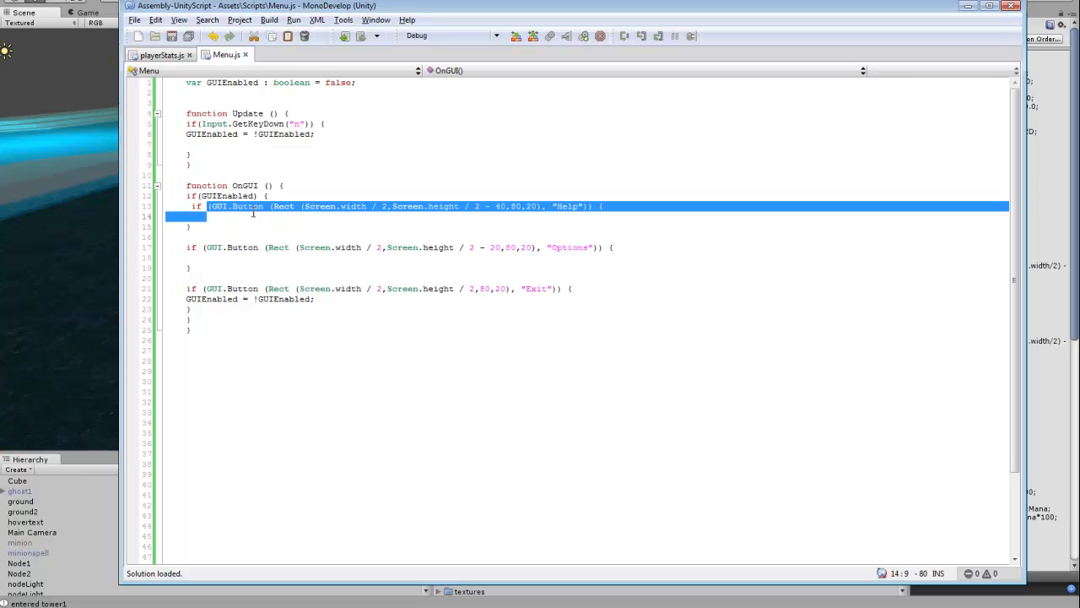
pyautogui.doubleClick(284, 206)
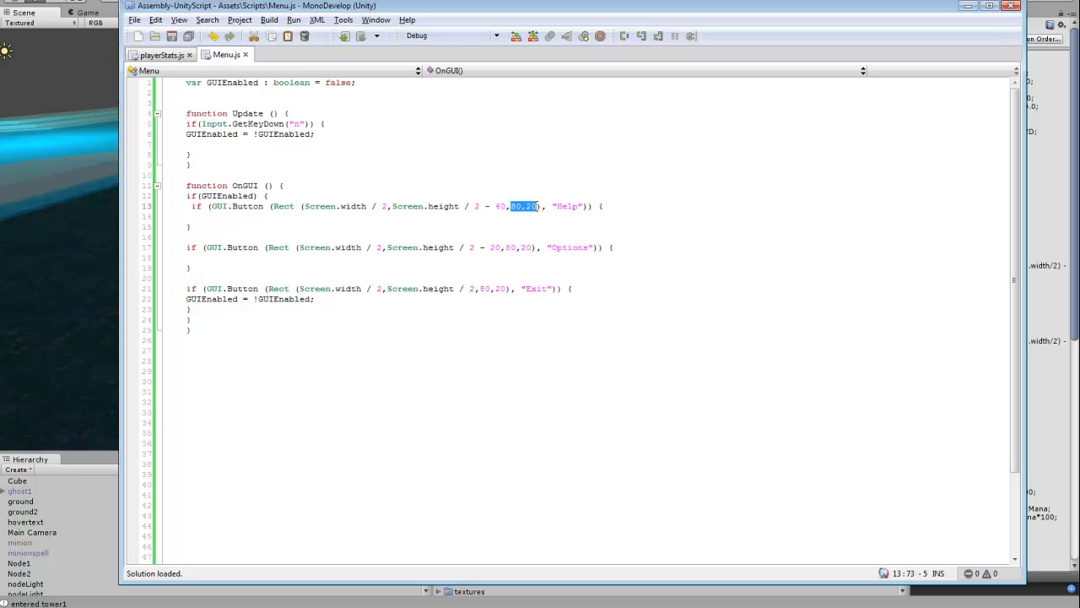
pyautogui.moveTo(538, 236)
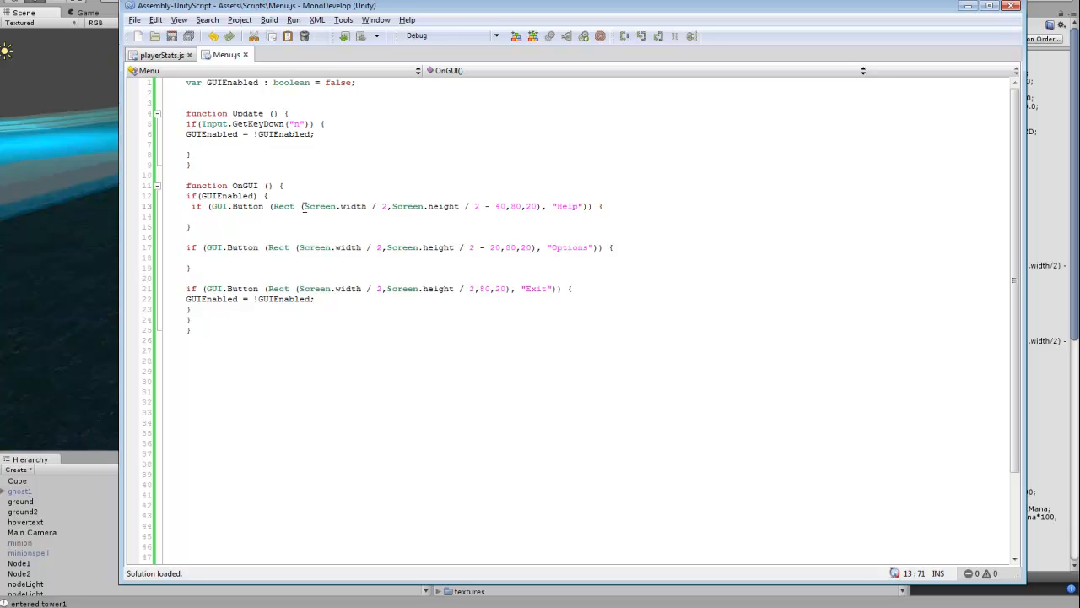
pyautogui.moveTo(304, 206); pyautogui.dragTo(489, 206)
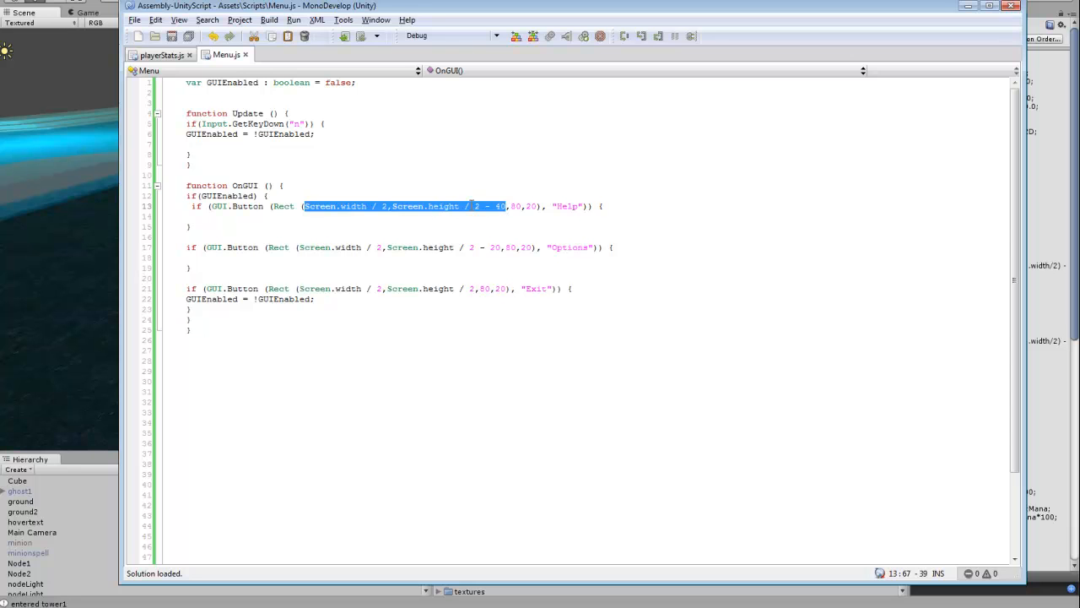
pyautogui.moveTo(449, 213)
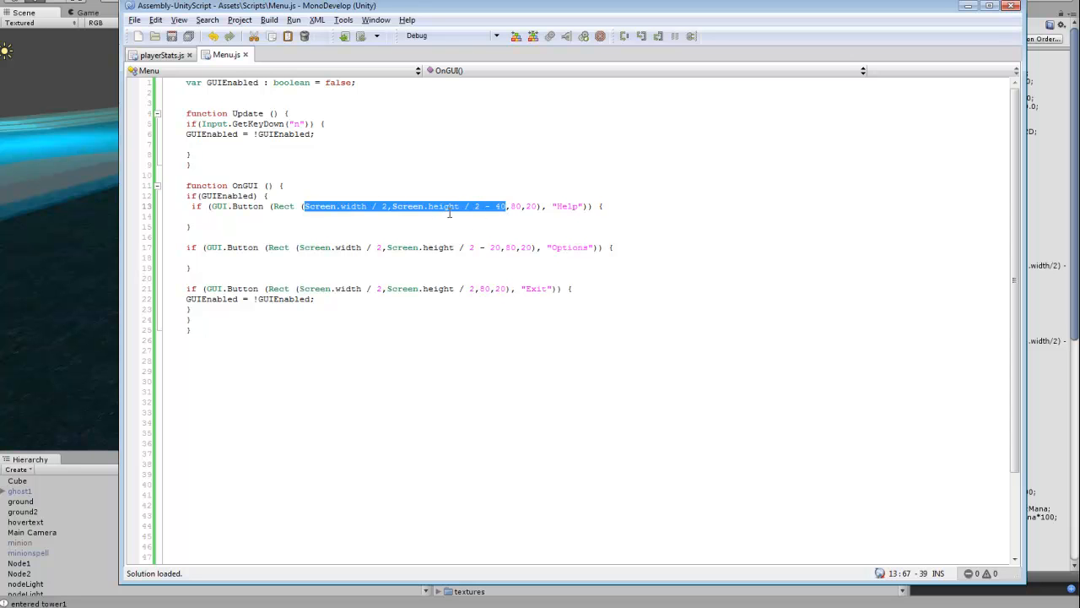
pyautogui.click(428, 227)
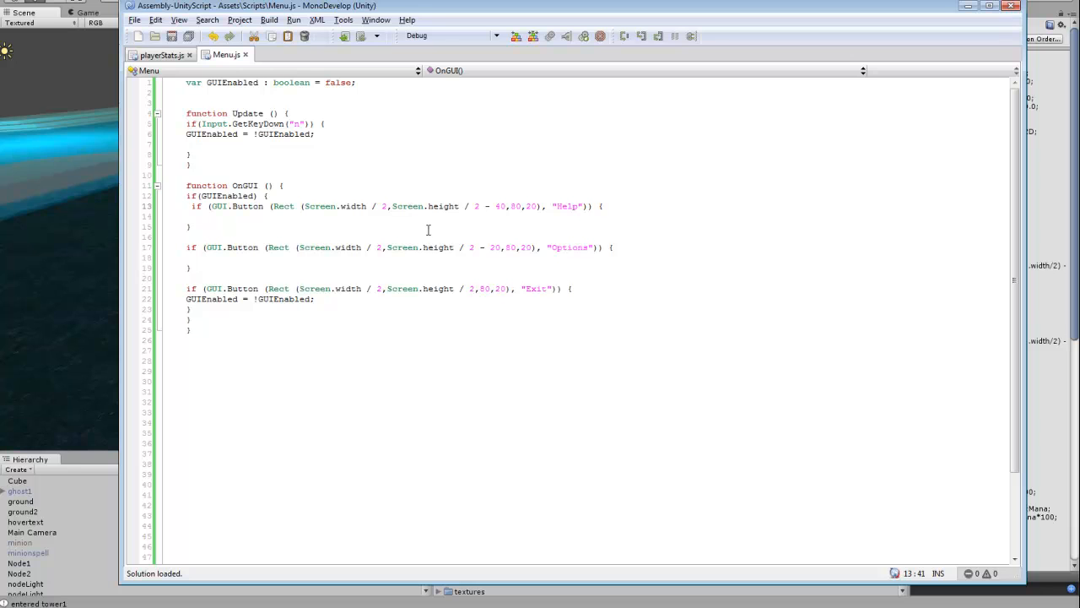
# Step: Review the Help, Options and Exit button offsets and sizes in Menu.js OnGUI
pyautogui.doubleClick(319, 206)
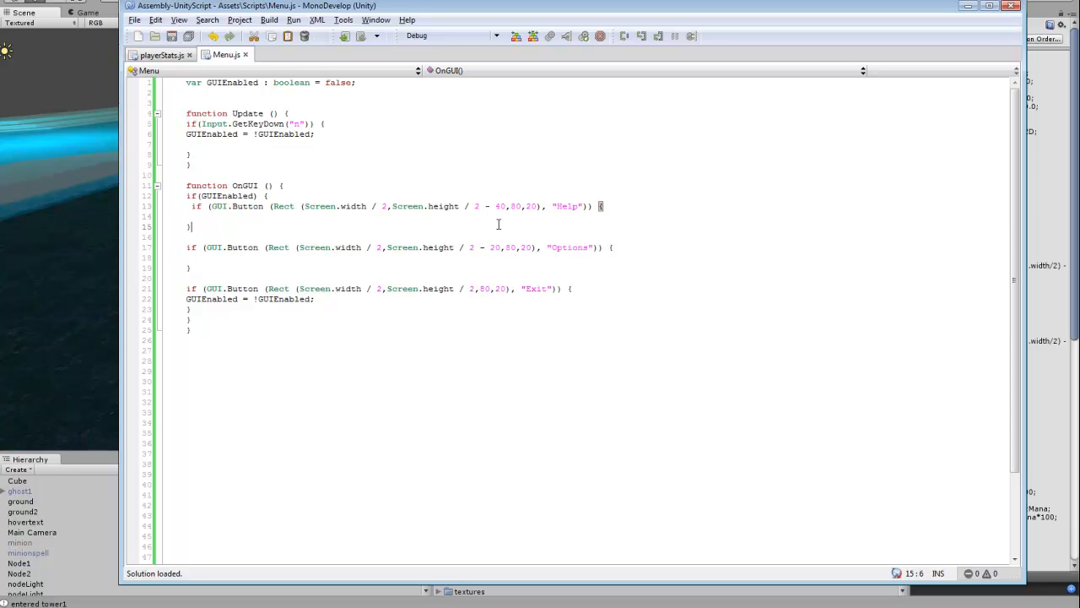
pyautogui.moveTo(500, 247)
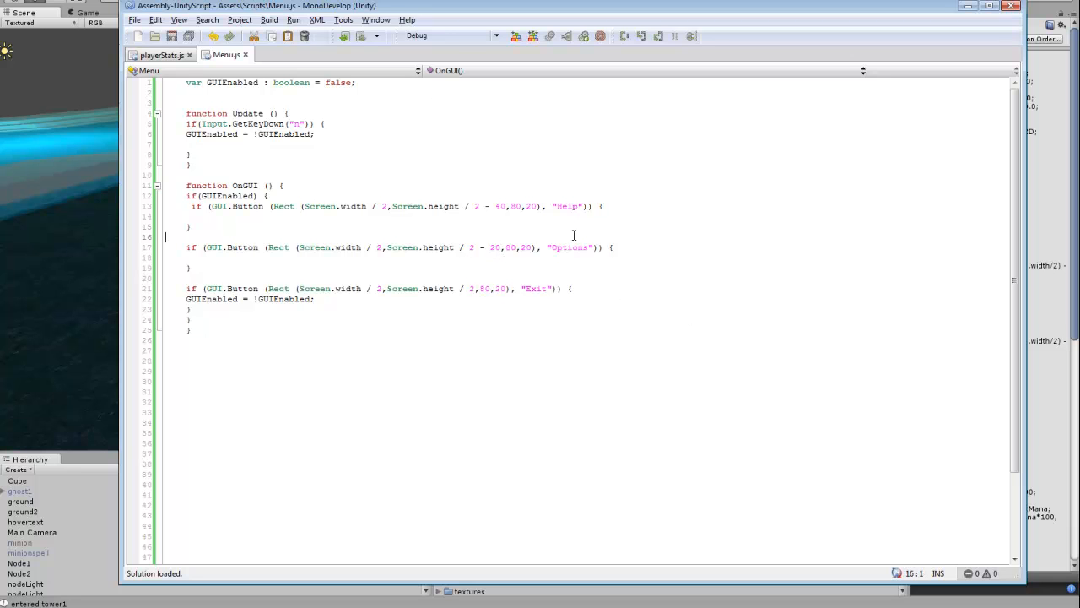
pyautogui.moveTo(527, 206)
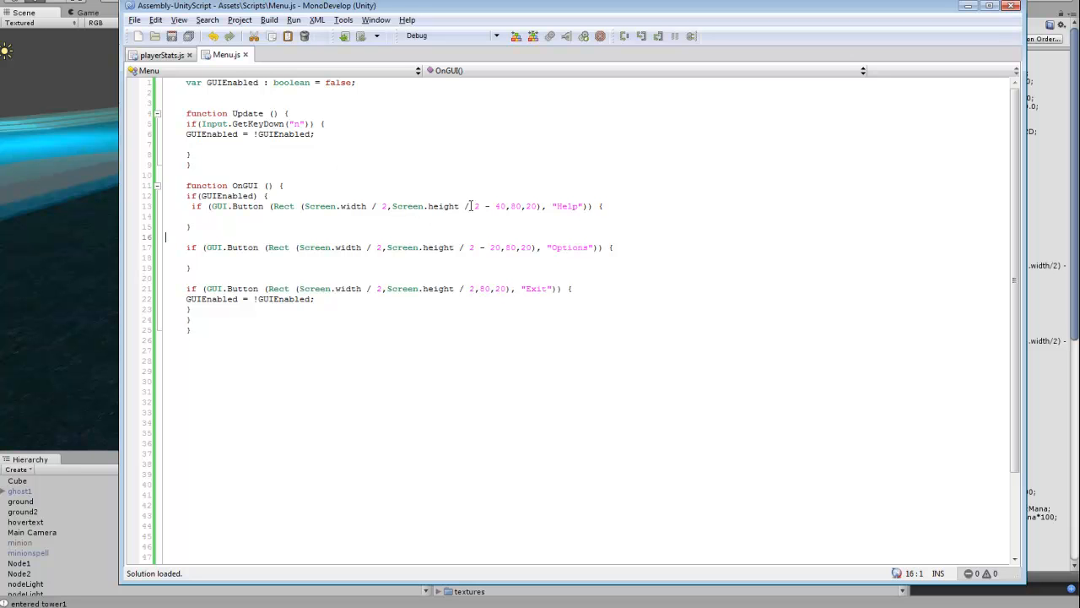
pyautogui.moveTo(444, 214)
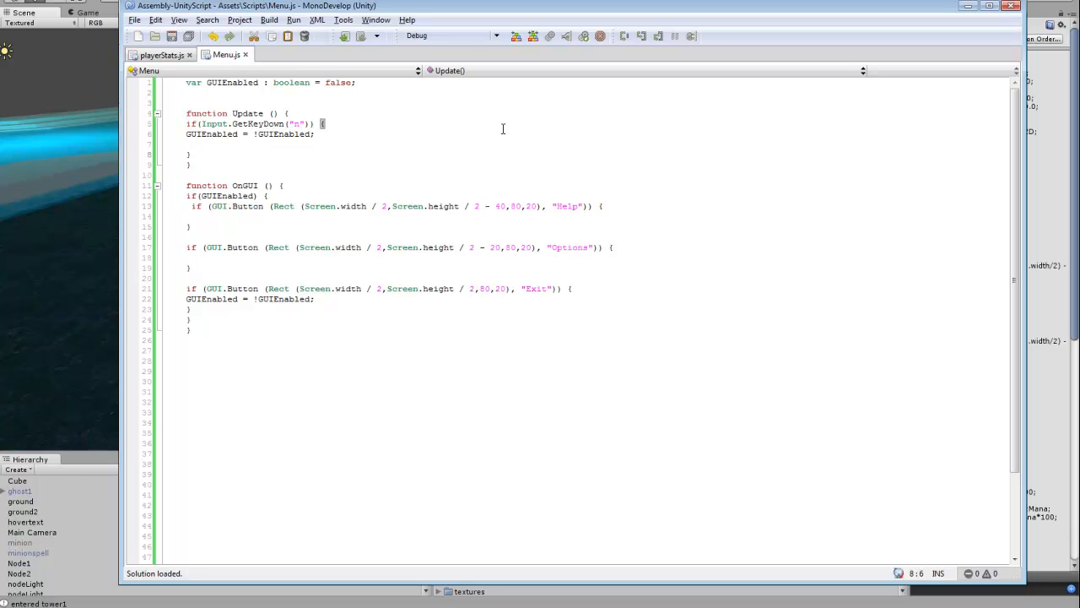
pyautogui.moveTo(531, 358)
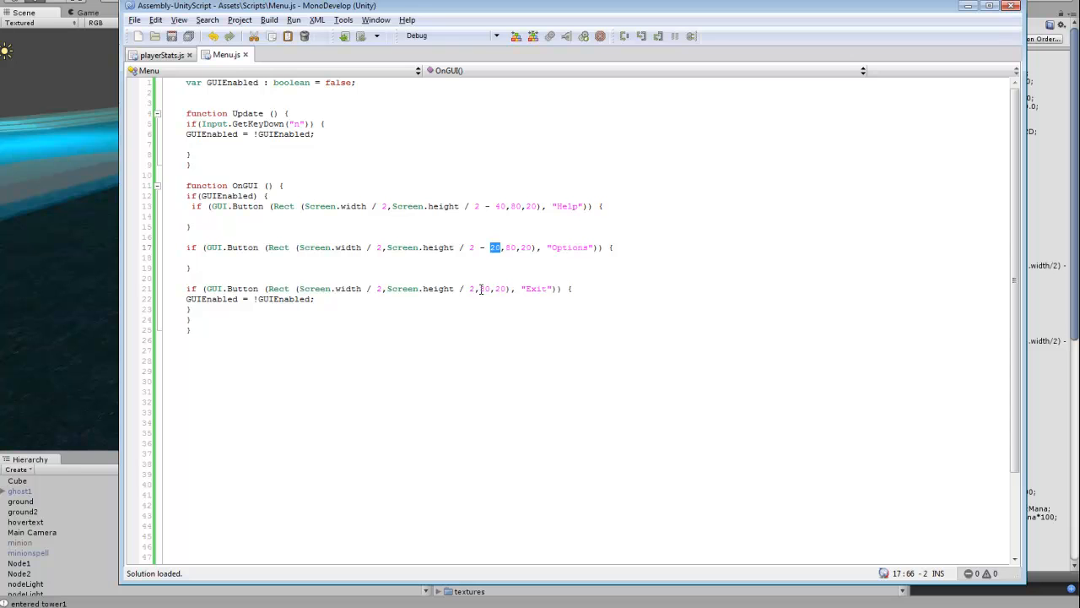
pyautogui.moveTo(426, 287); pyautogui.dragTo(473, 288)
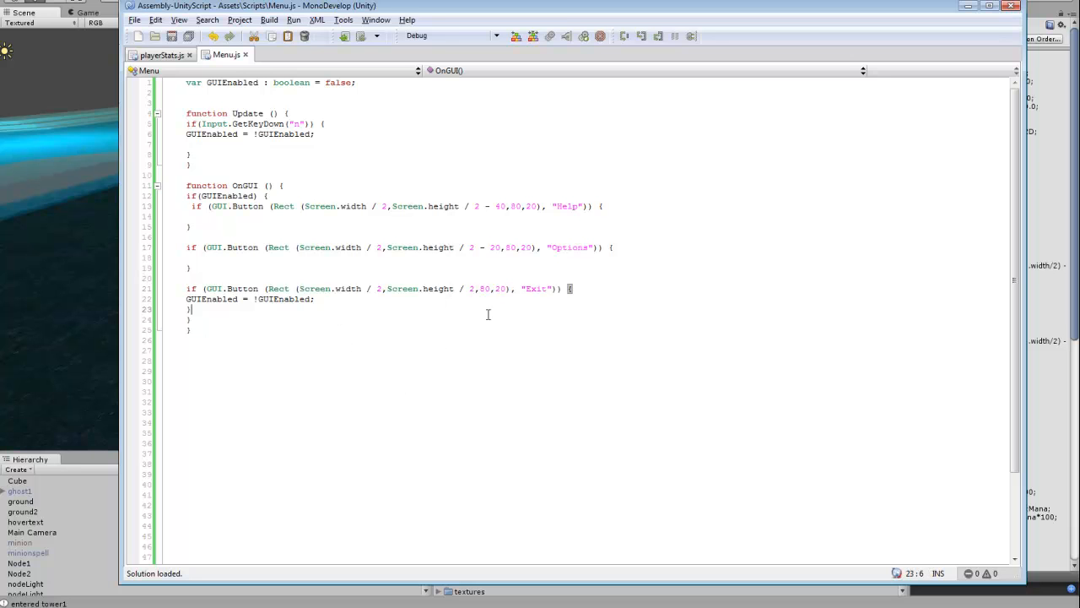
pyautogui.doubleClick(536, 289)
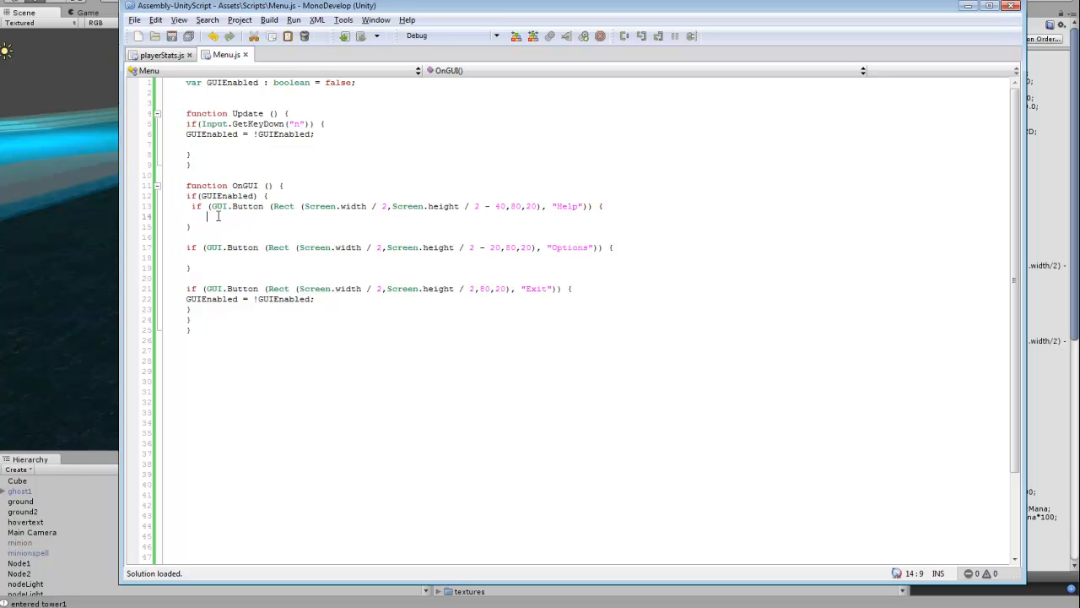
pyautogui.moveTo(584, 206)
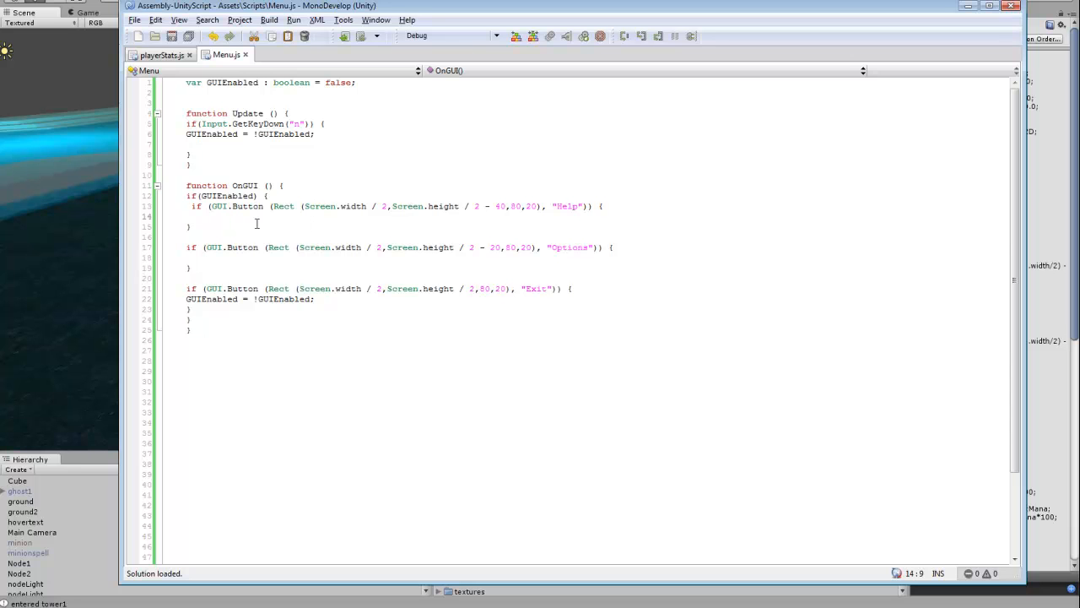
pyautogui.moveTo(348, 233)
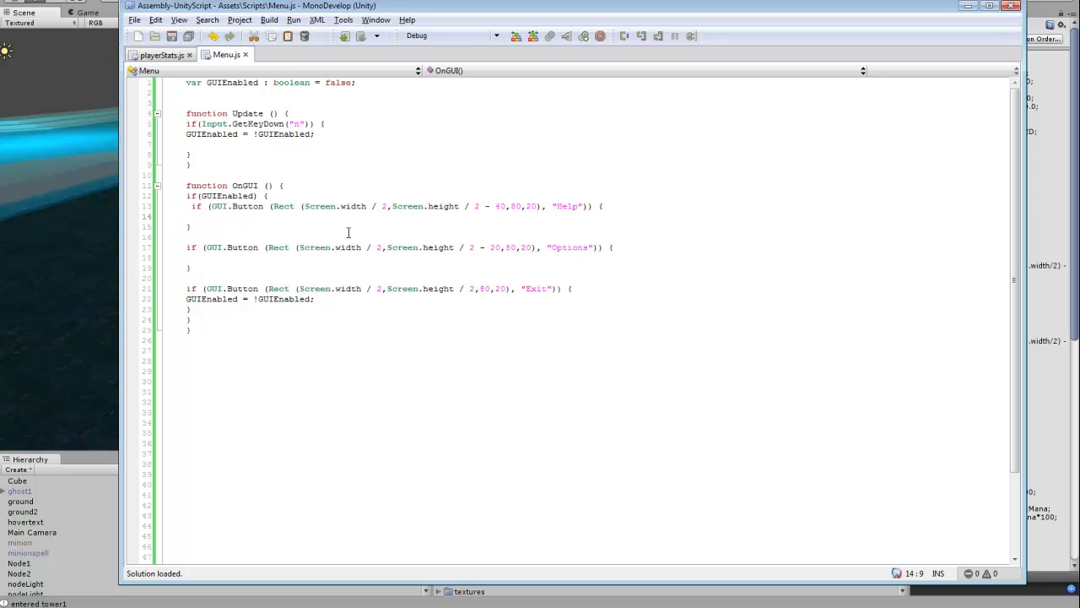
pyautogui.moveTo(338, 227)
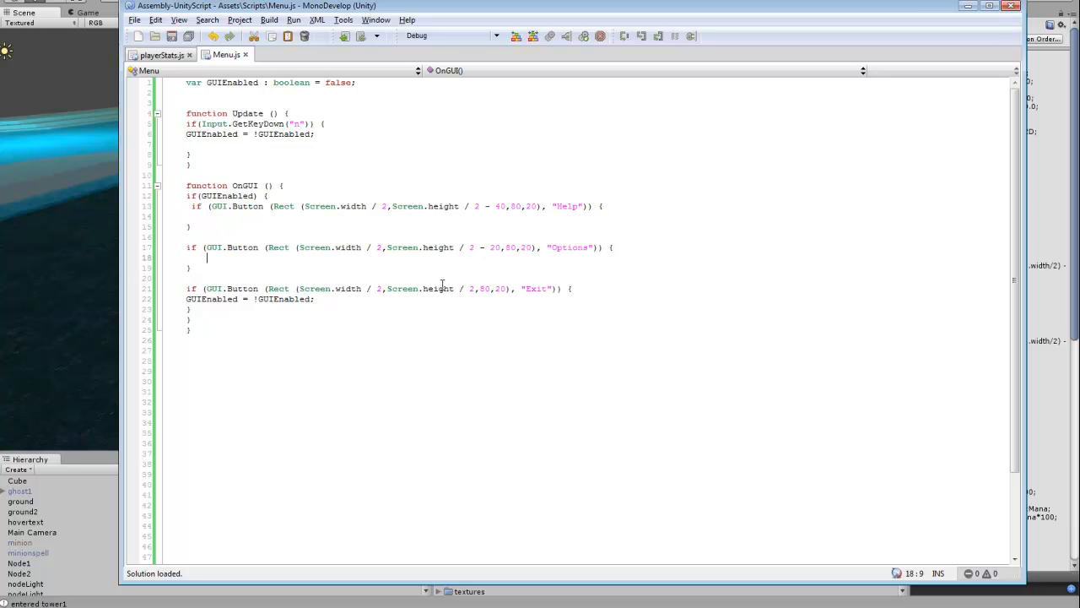
pyautogui.moveTo(529, 60)
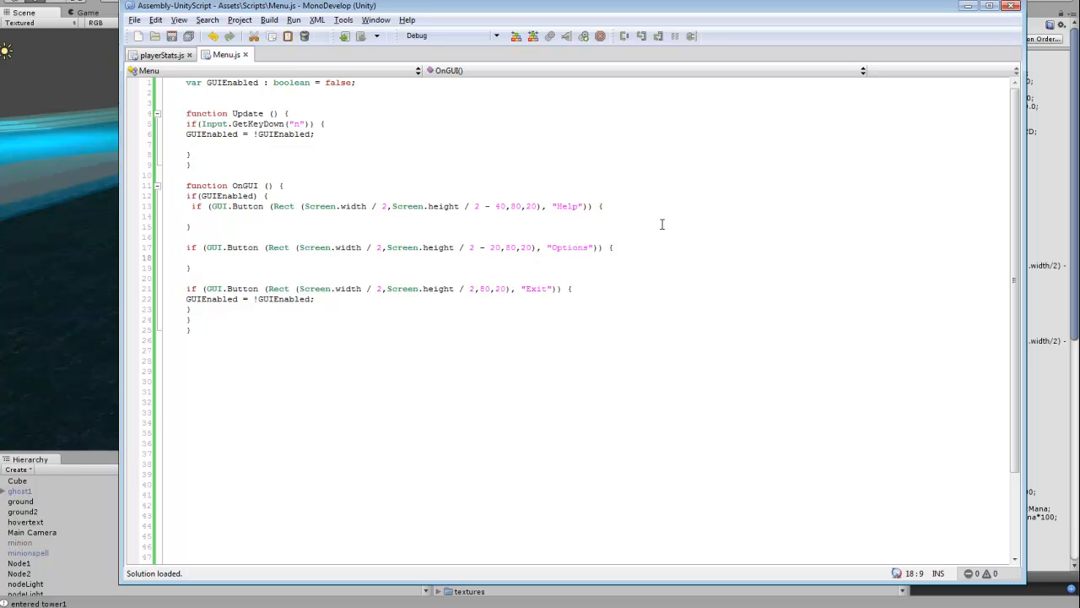
pyautogui.moveTo(599, 171)
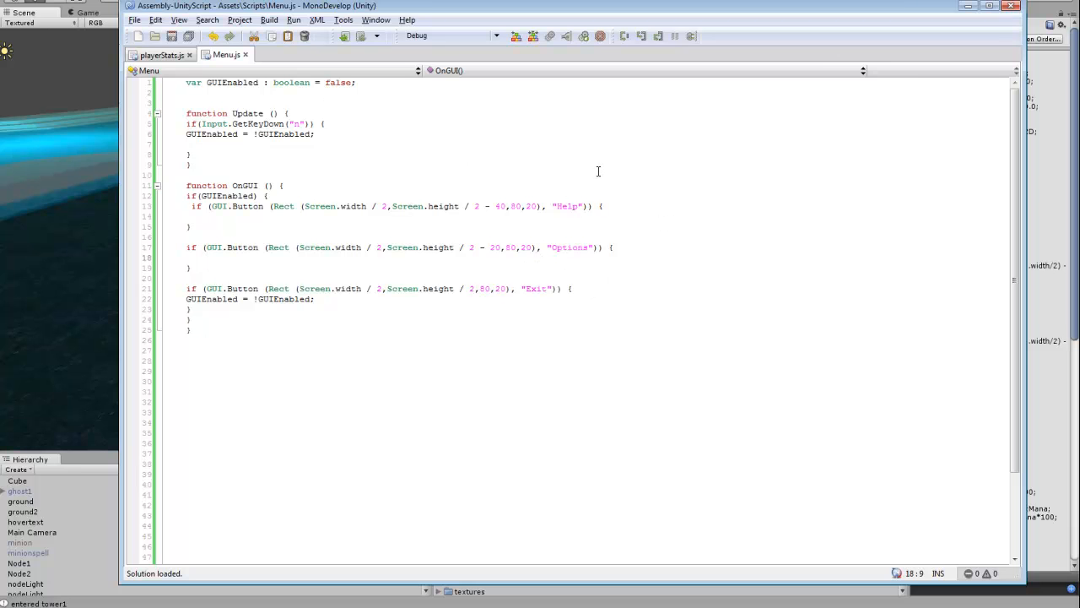
pyautogui.moveTo(582, 144)
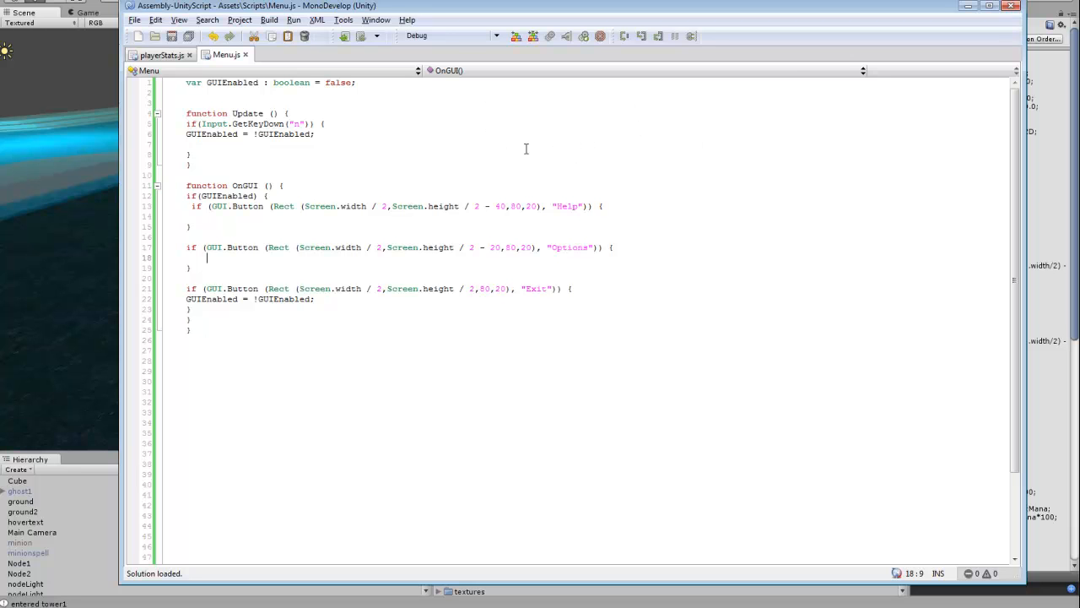
pyautogui.moveTo(634, 171)
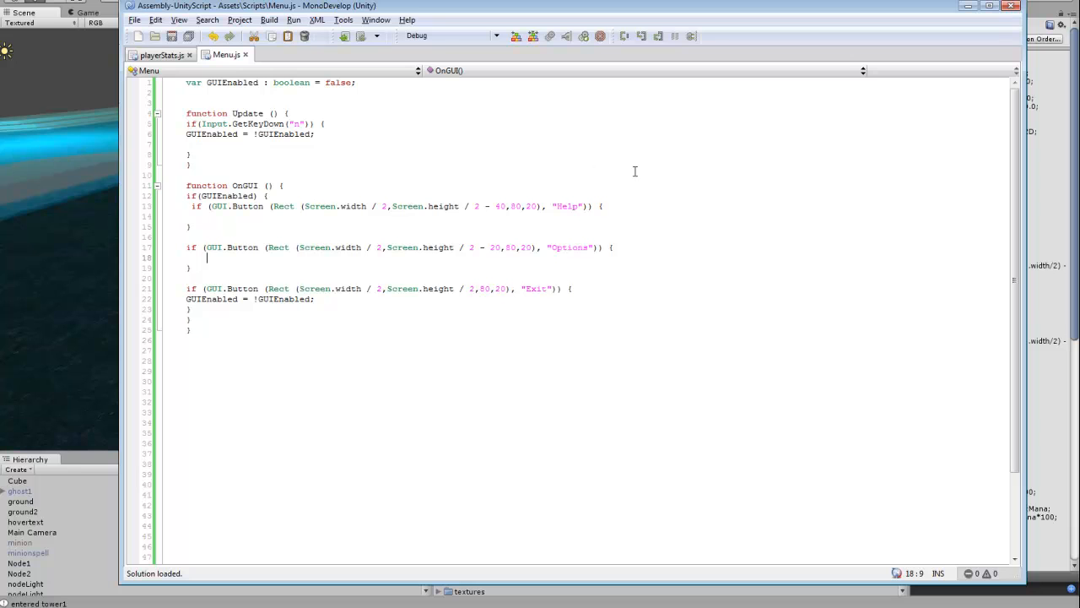
pyautogui.moveTo(643, 175)
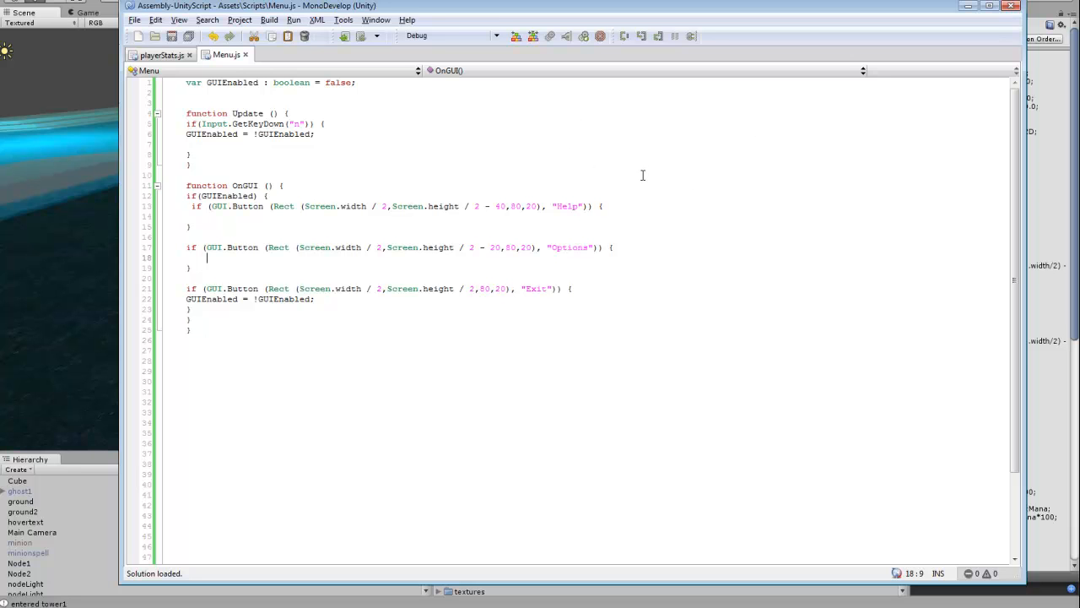
pyautogui.moveTo(935, 26)
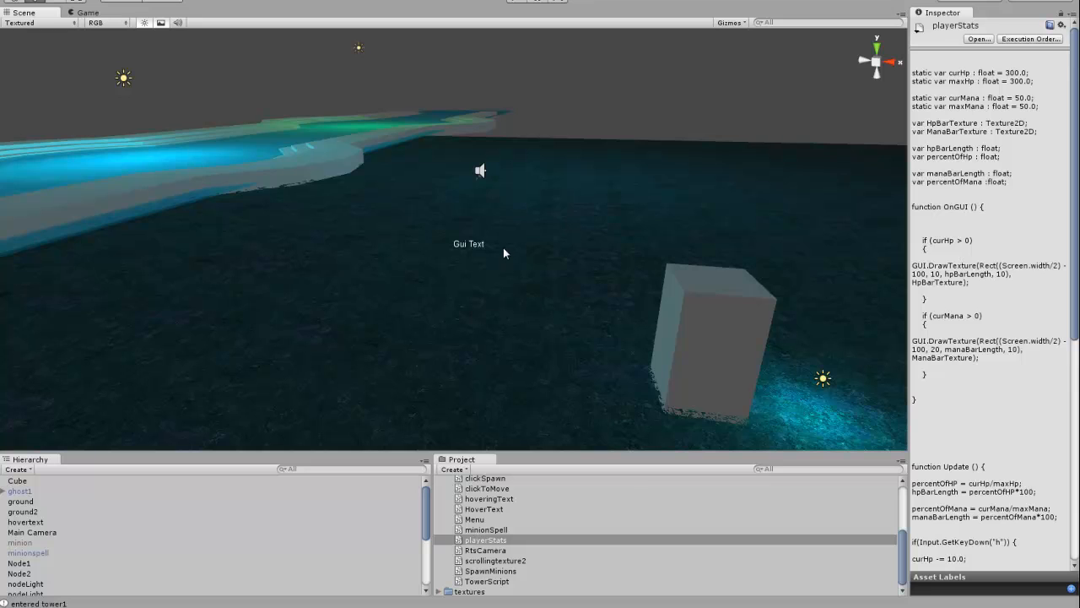
pyautogui.moveTo(535, 275)
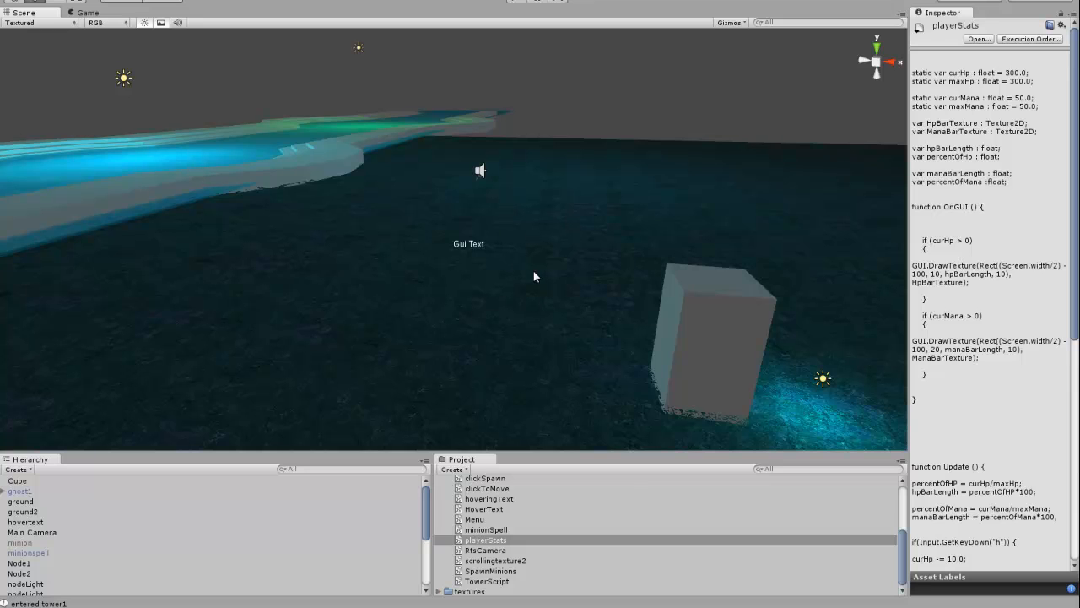
pyautogui.moveTo(447, 298)
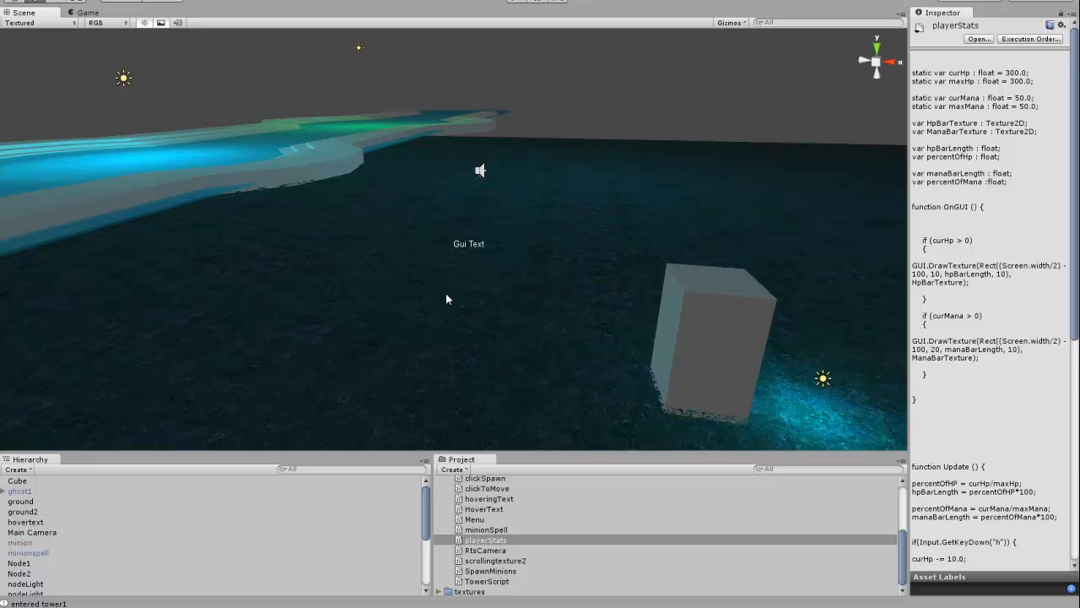
pyautogui.moveTo(624, 171)
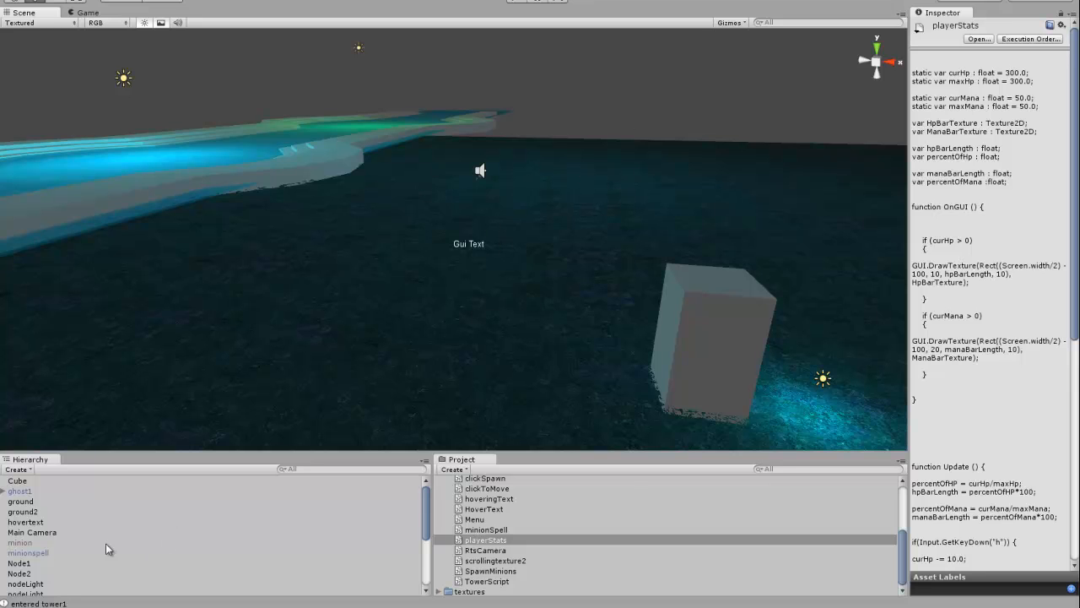
# Step: Select Main Camera to view its Menu (Script) component with GUIEnabled unchecked
pyautogui.click(31, 532)
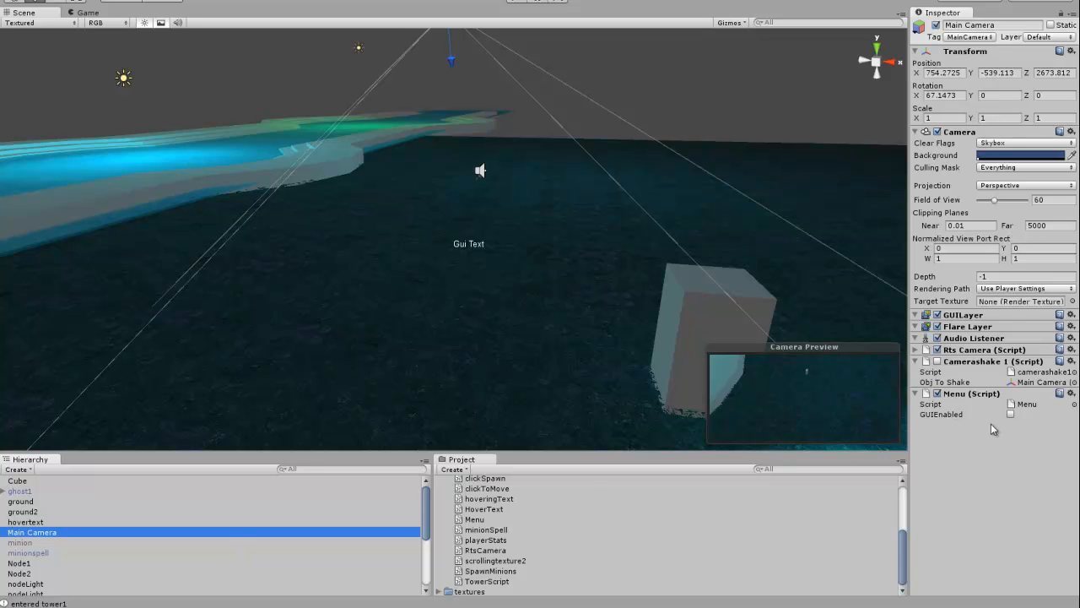
pyautogui.moveTo(903, 321)
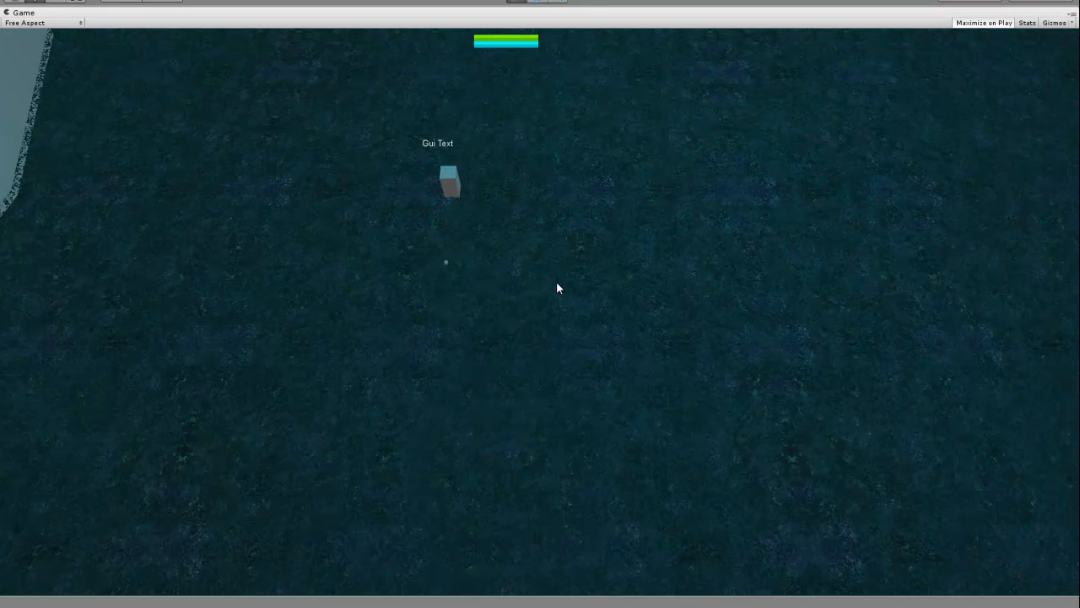
pyautogui.moveTo(617, 318)
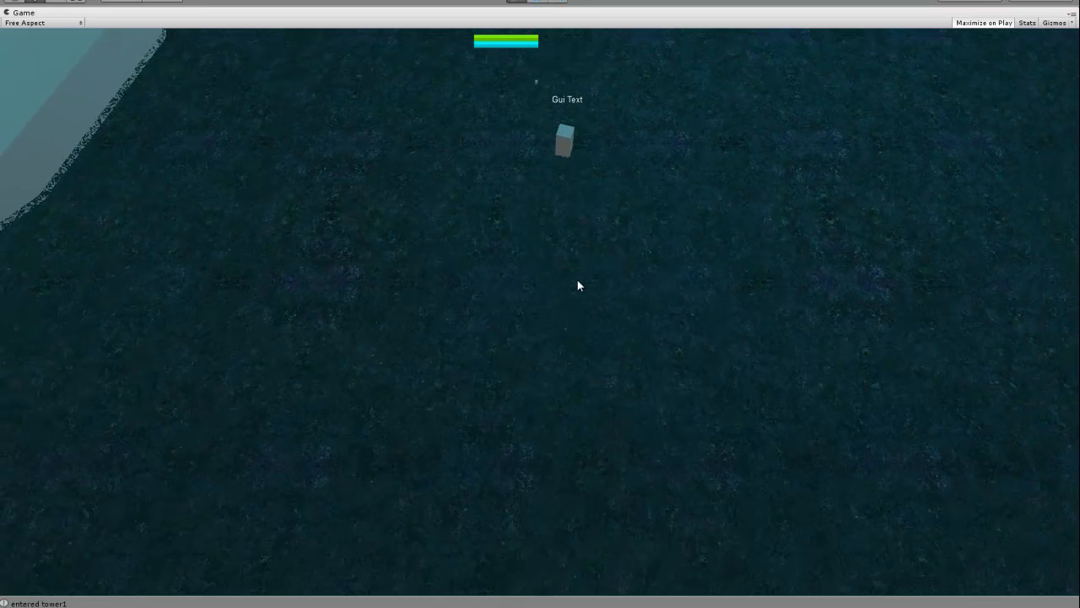
pyautogui.moveTo(548, 291)
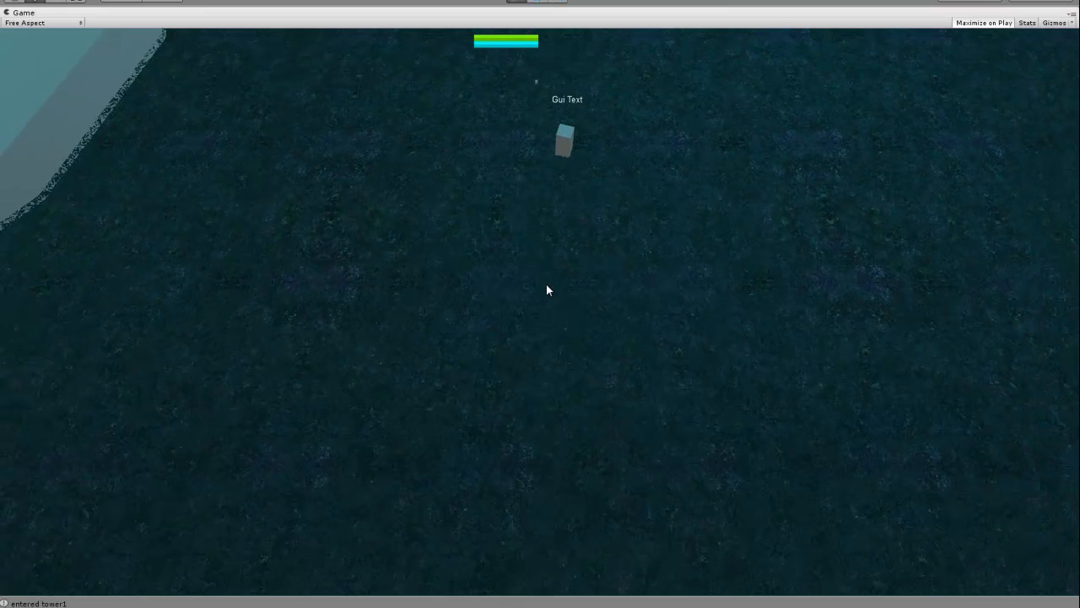